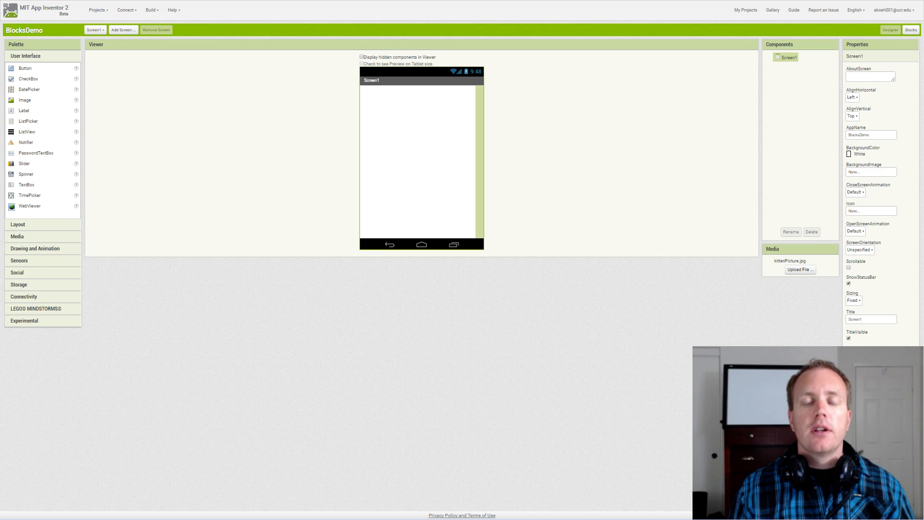
mouse_move(573, 386)
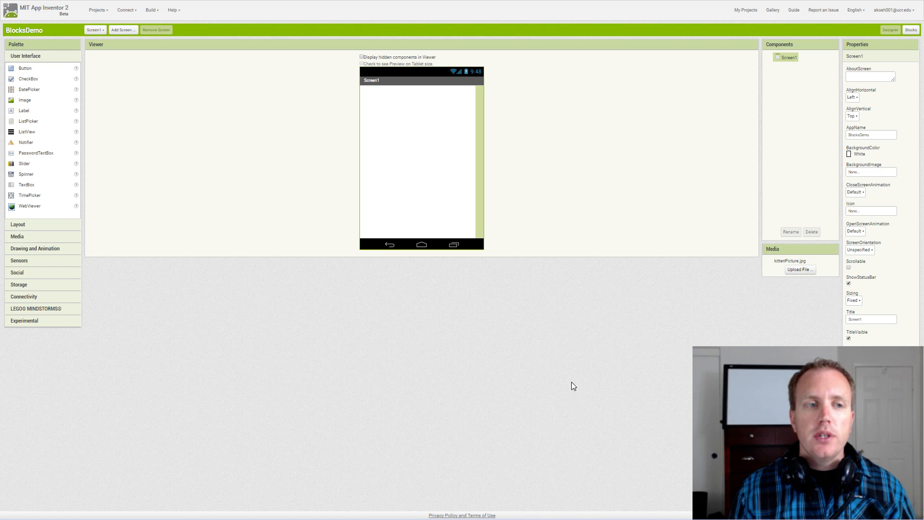
mouse_move(372, 310)
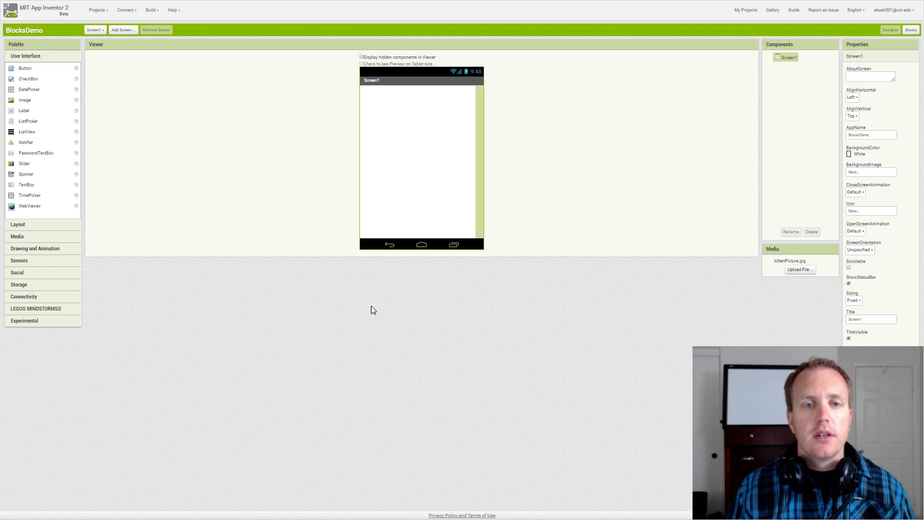
mouse_move(183, 258)
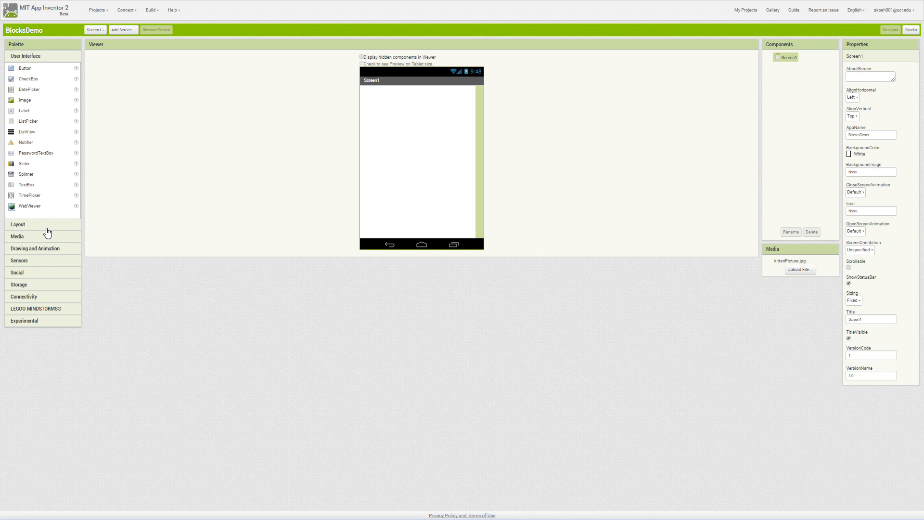
mouse_move(27, 99)
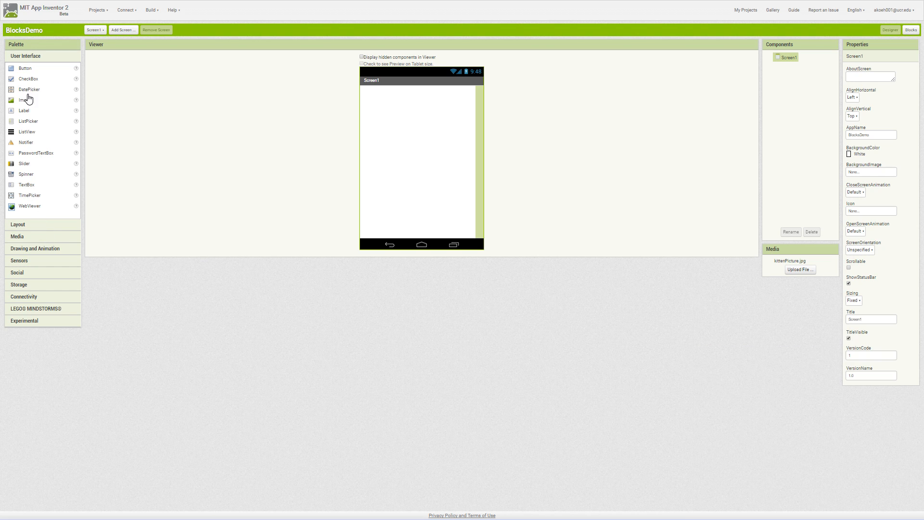
mouse_move(47, 243)
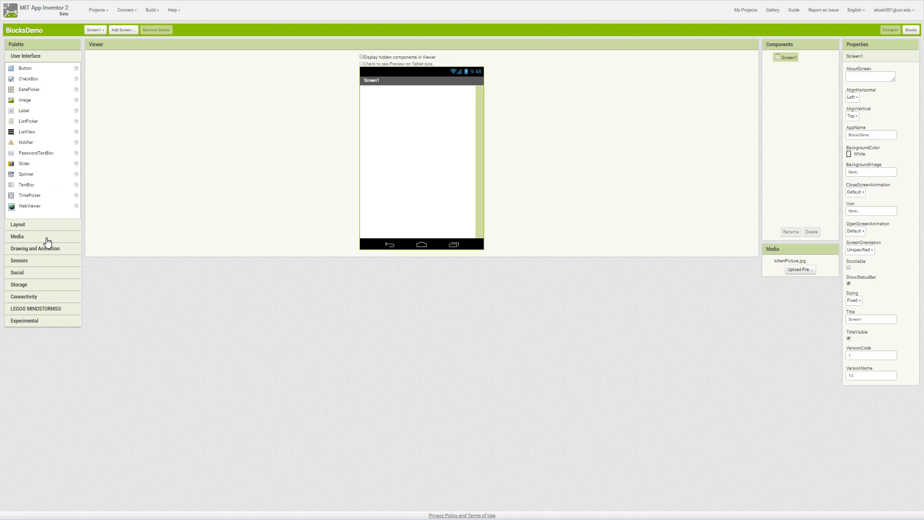
Add a Canvas component from the Drawing and Animation palette onto Screen1
left_click(18, 80)
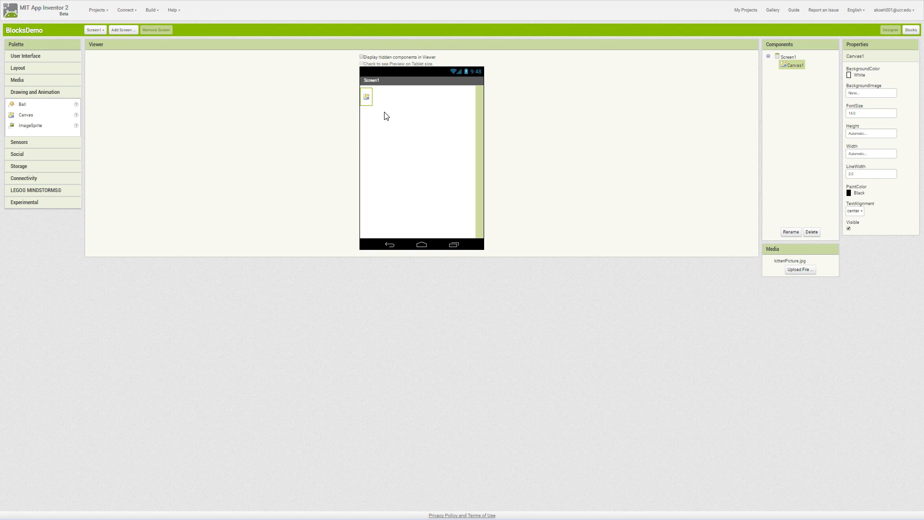
mouse_move(366, 105)
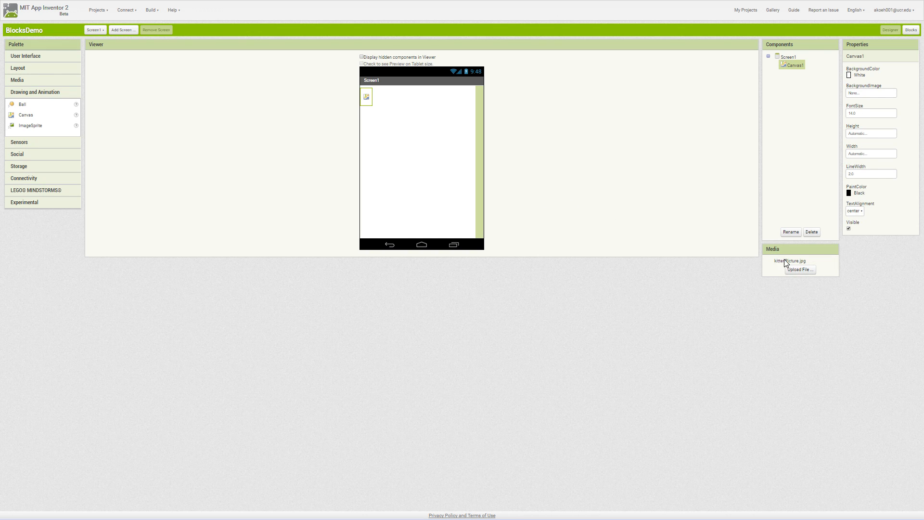
mouse_move(761, 265)
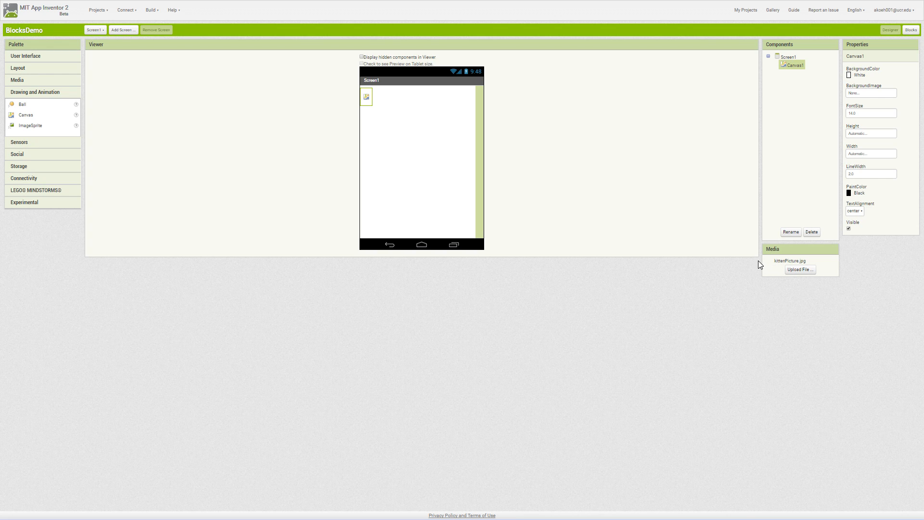
mouse_move(863, 101)
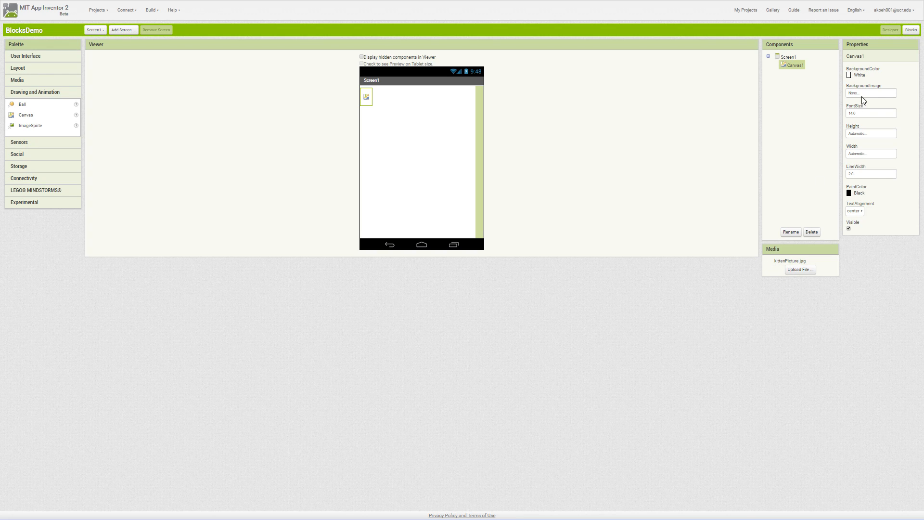
Set Canvas1's BackgroundImage to kittenPicture.jpg
left_click(871, 93)
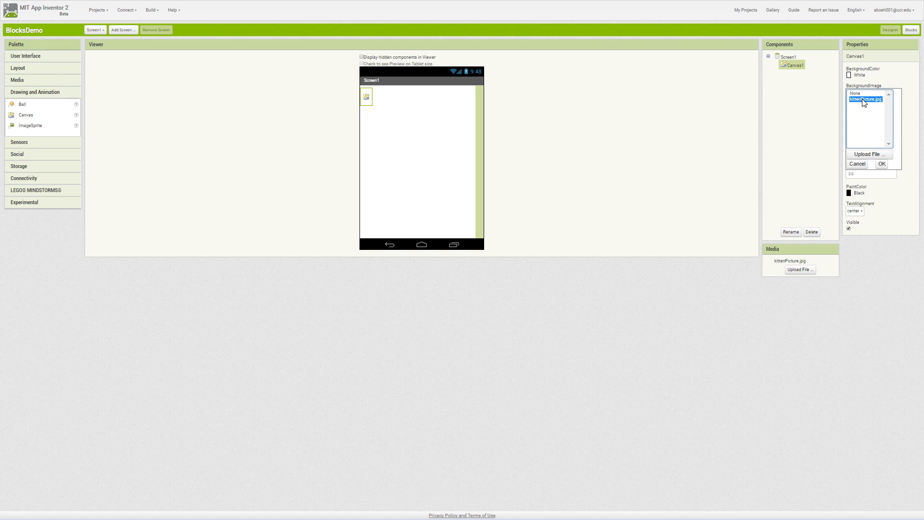
left_click(882, 164)
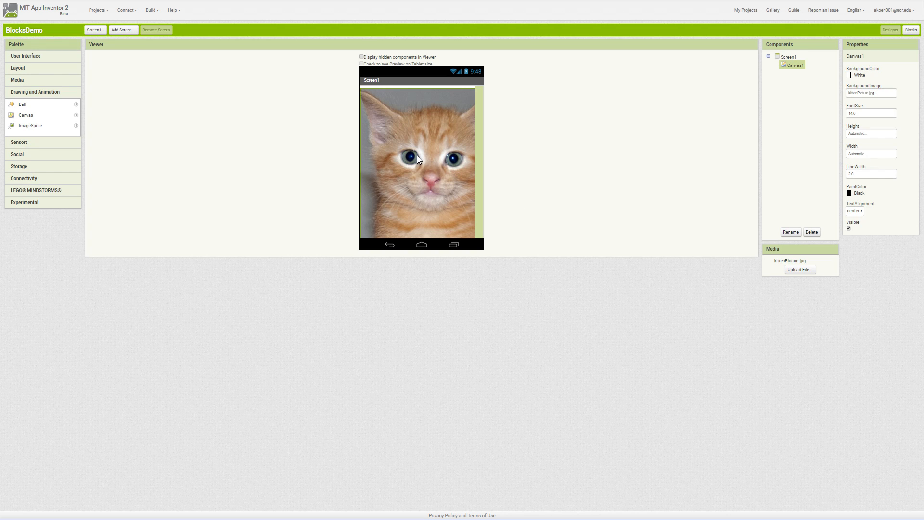
mouse_move(456, 221)
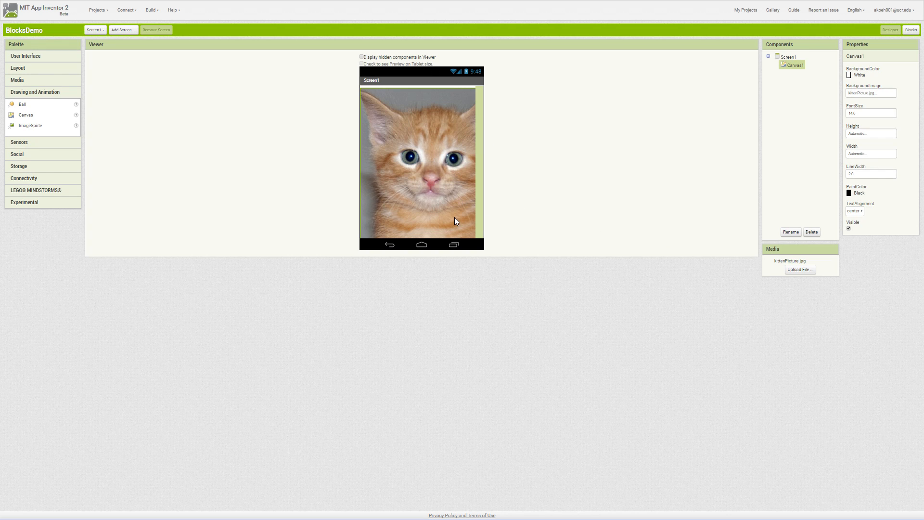
mouse_move(448, 194)
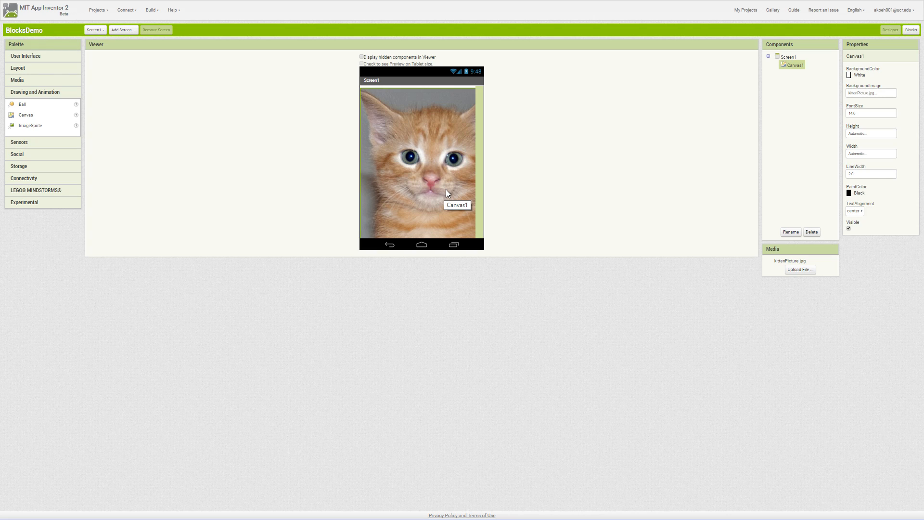
mouse_move(663, 157)
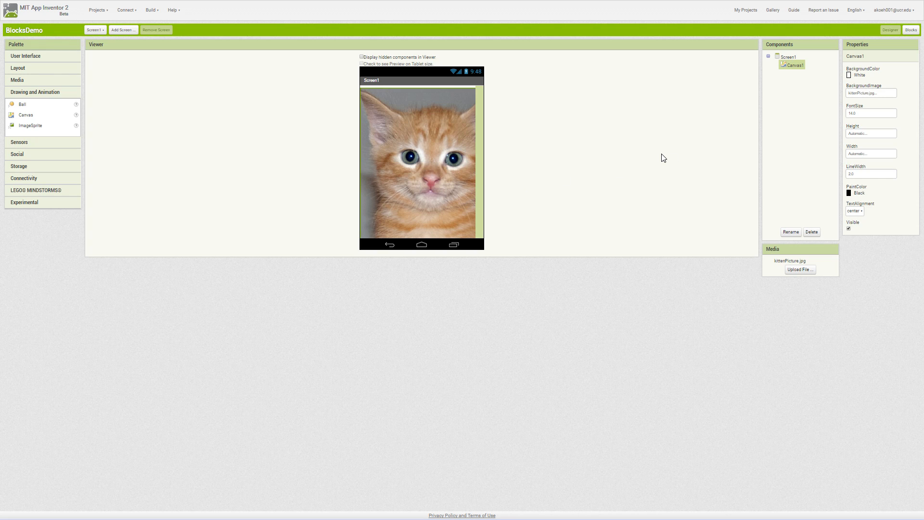
mouse_move(865, 157)
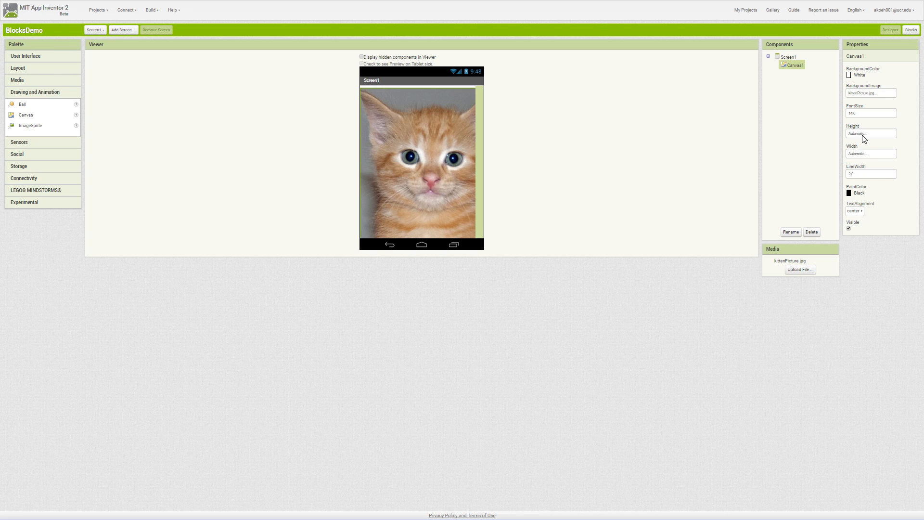
Set Canvas1's Height and Width both to Fill parent
left_click(870, 133)
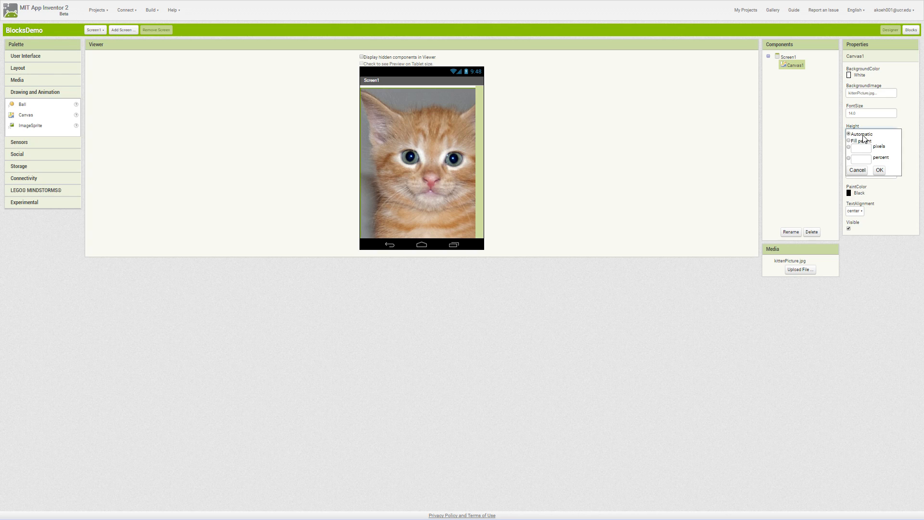
left_click(849, 141)
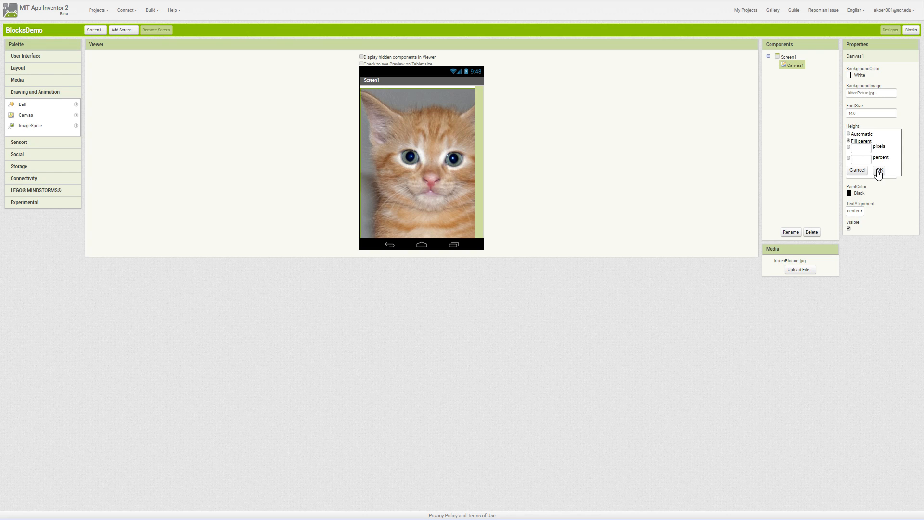
left_click(879, 171)
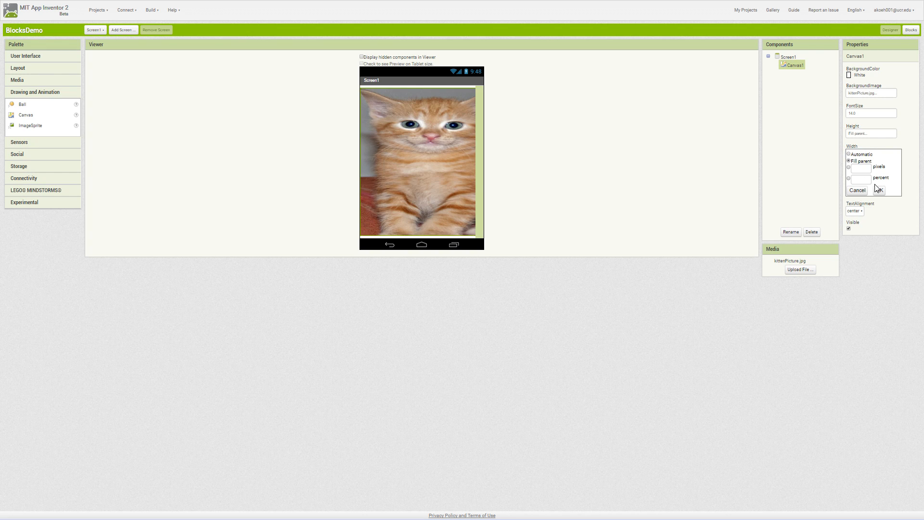
left_click(879, 190)
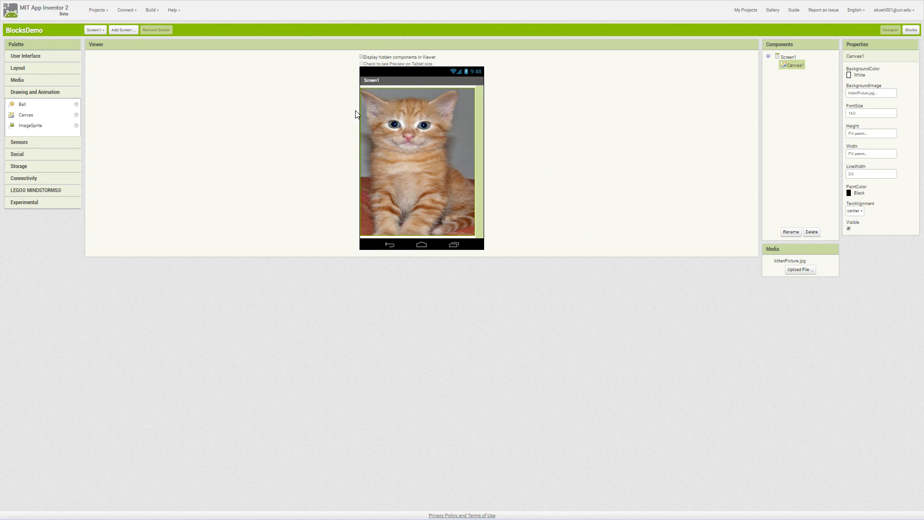
mouse_move(463, 122)
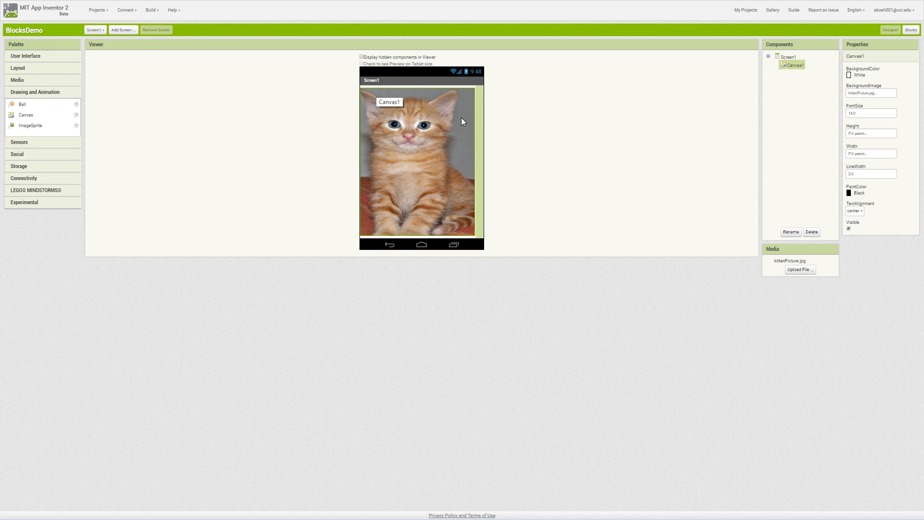
mouse_move(452, 143)
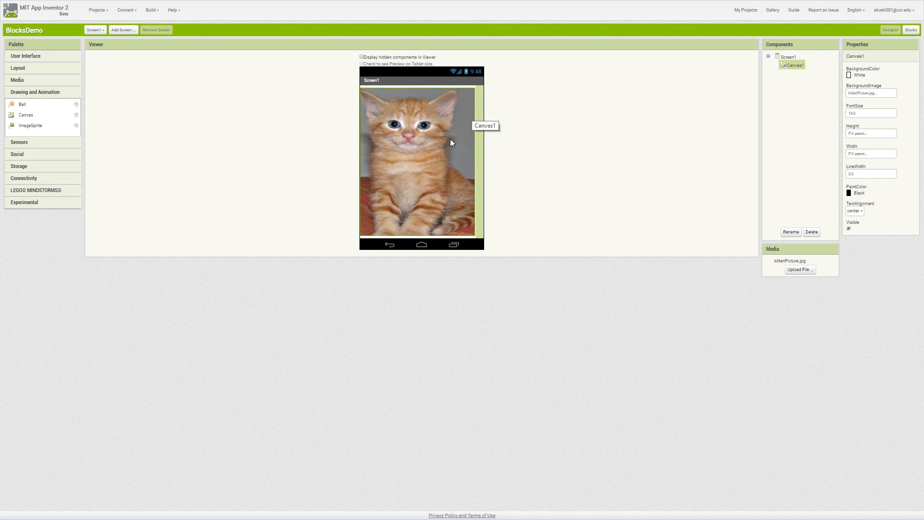
mouse_move(443, 212)
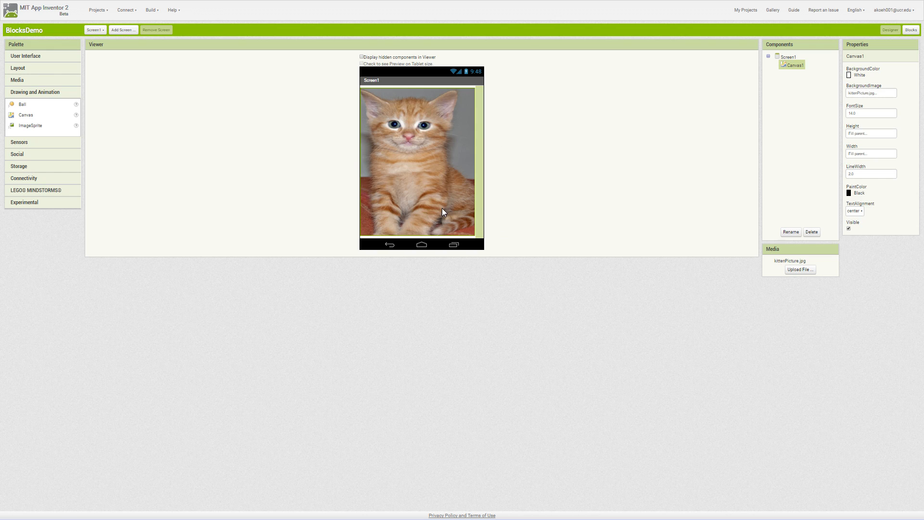
mouse_move(718, 132)
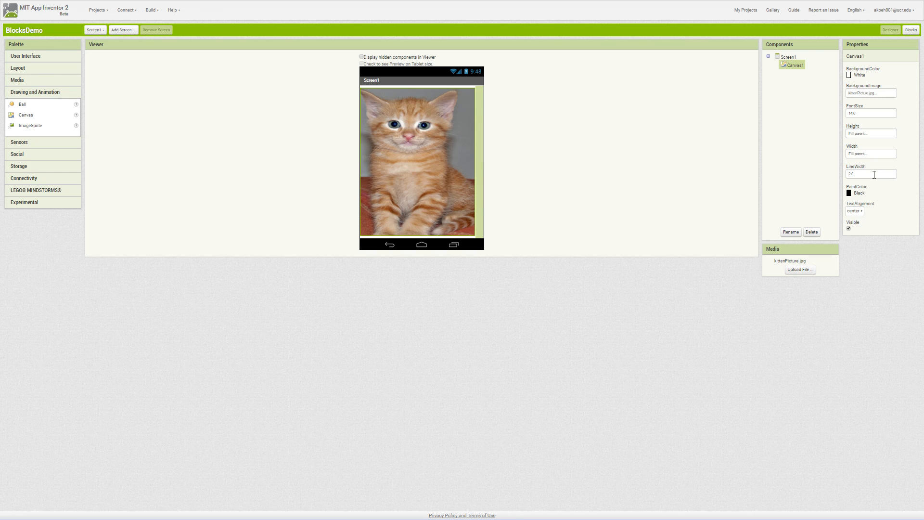
mouse_move(867, 221)
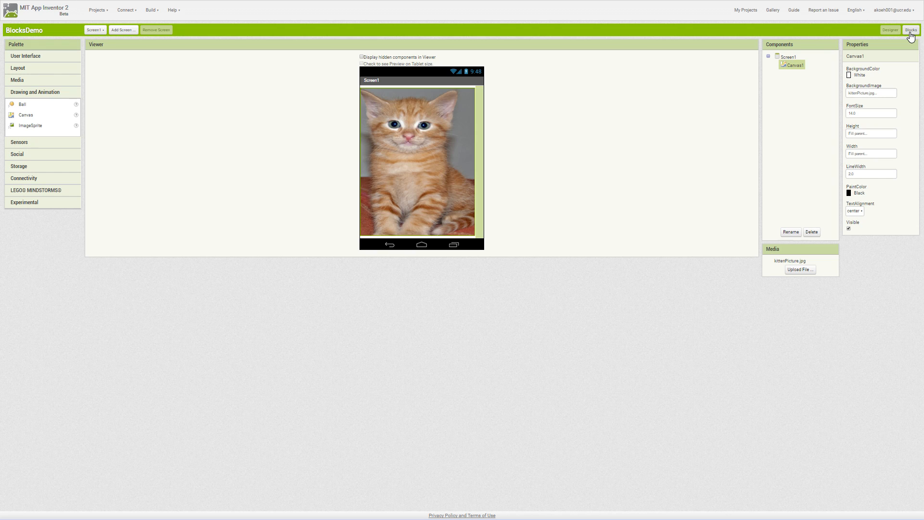
Switch to the Blocks editor and show Canvas1's block drawer
left_click(910, 30)
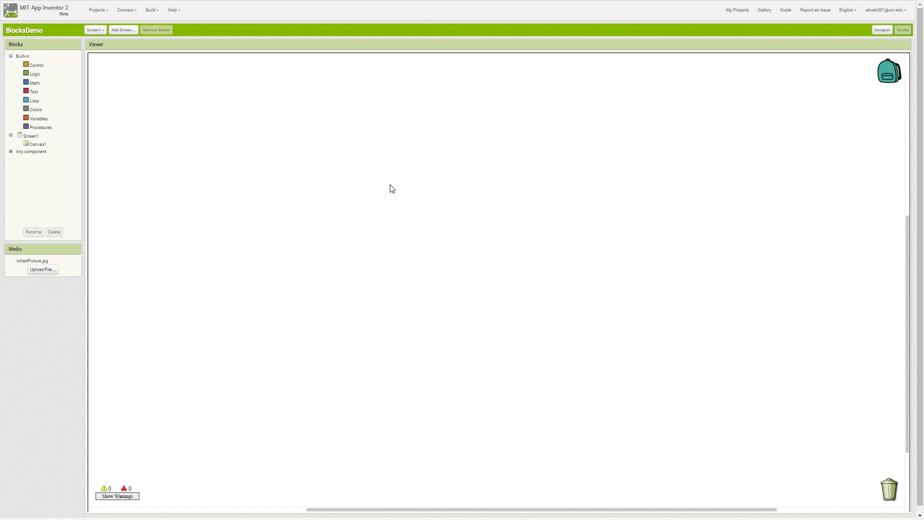
left_click(38, 144)
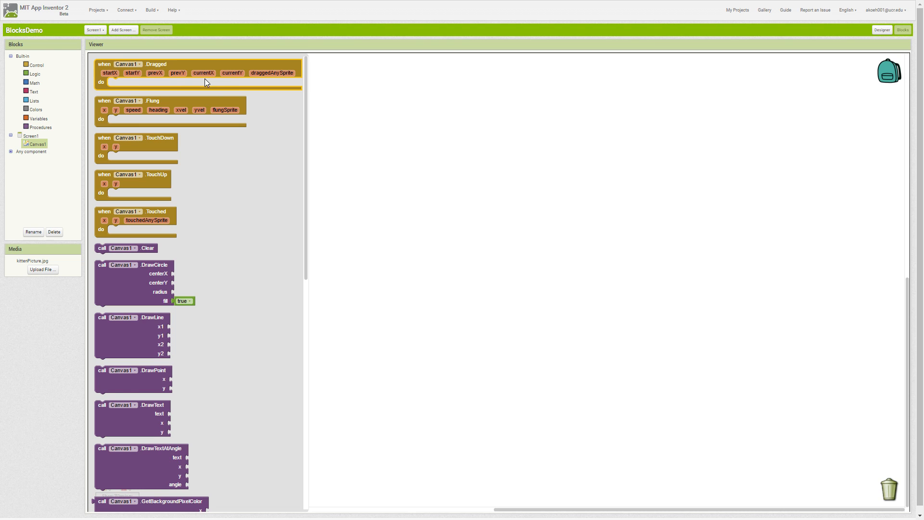
mouse_move(208, 83)
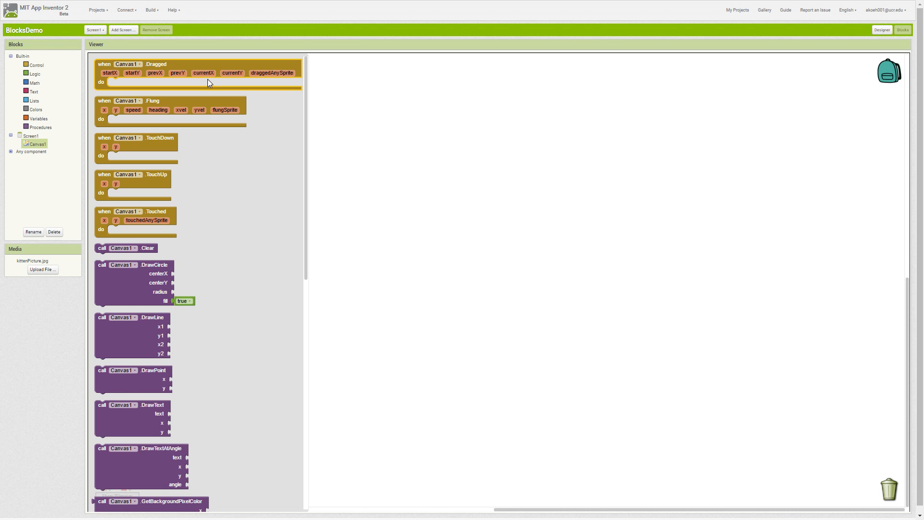
mouse_move(214, 70)
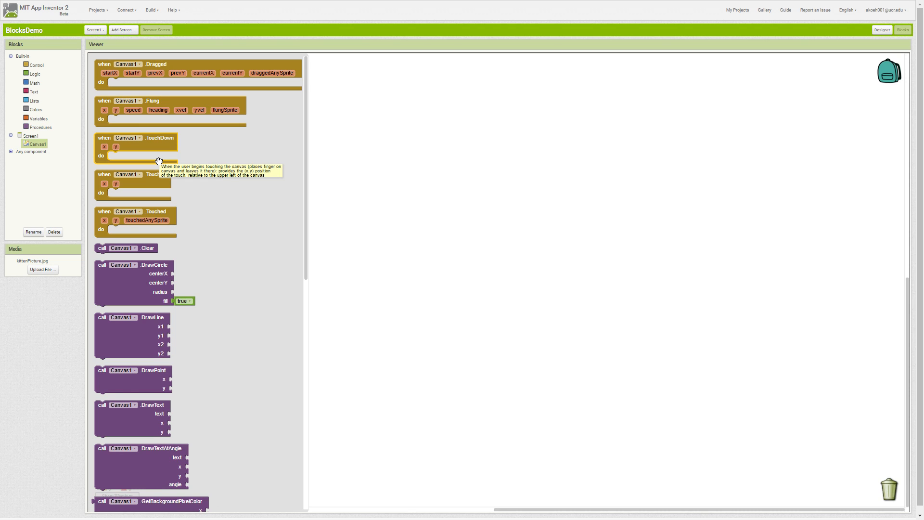
mouse_move(164, 172)
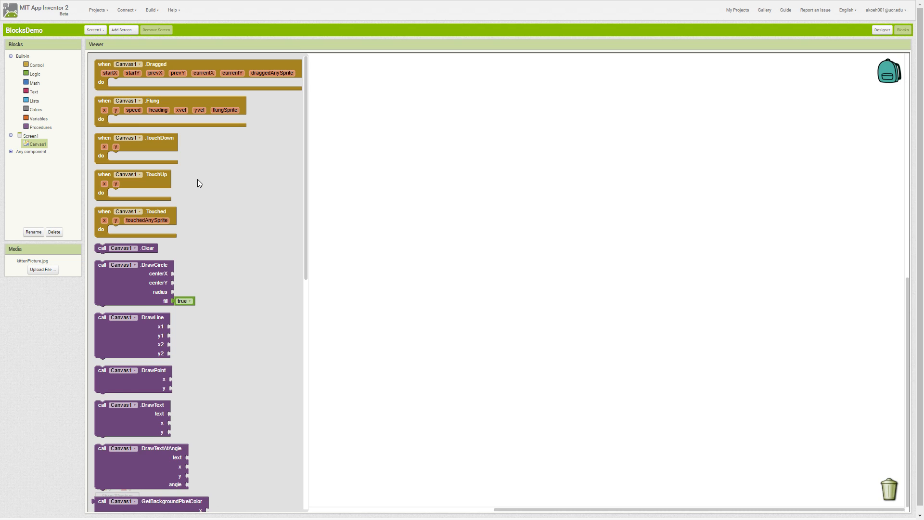
mouse_move(180, 217)
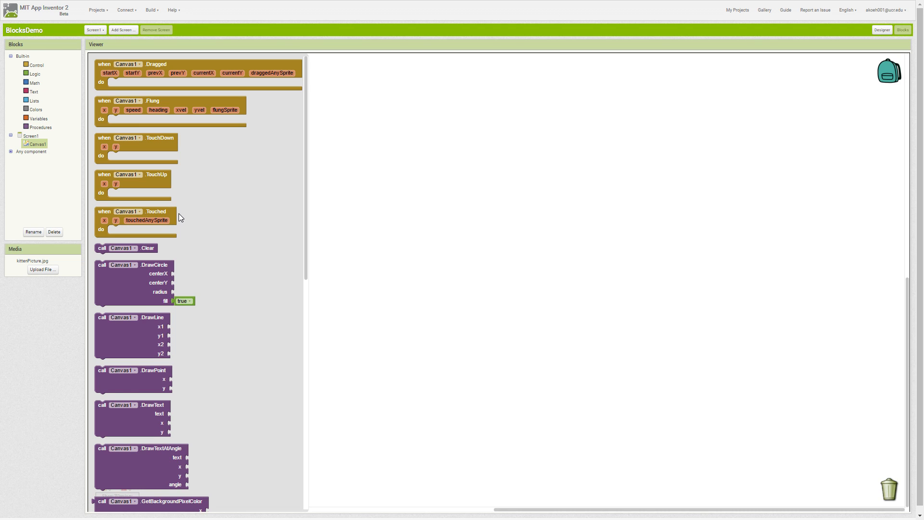
mouse_move(199, 212)
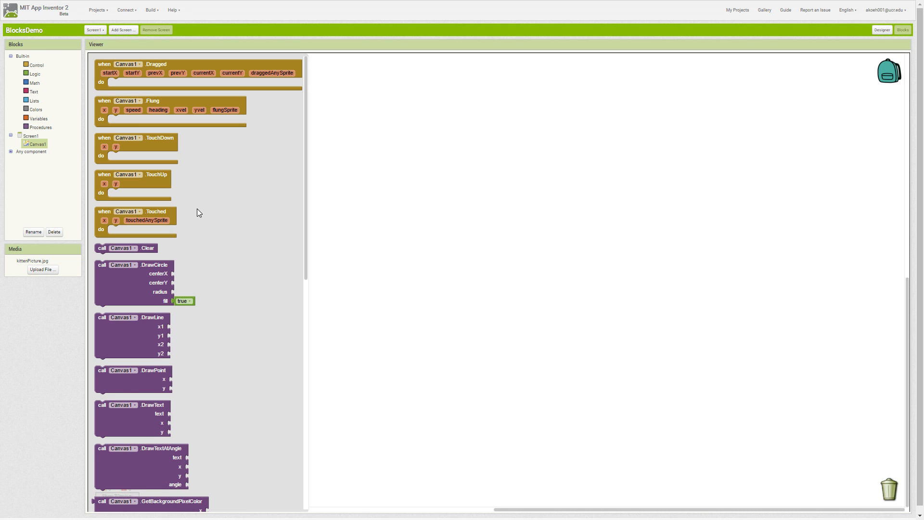
mouse_move(211, 212)
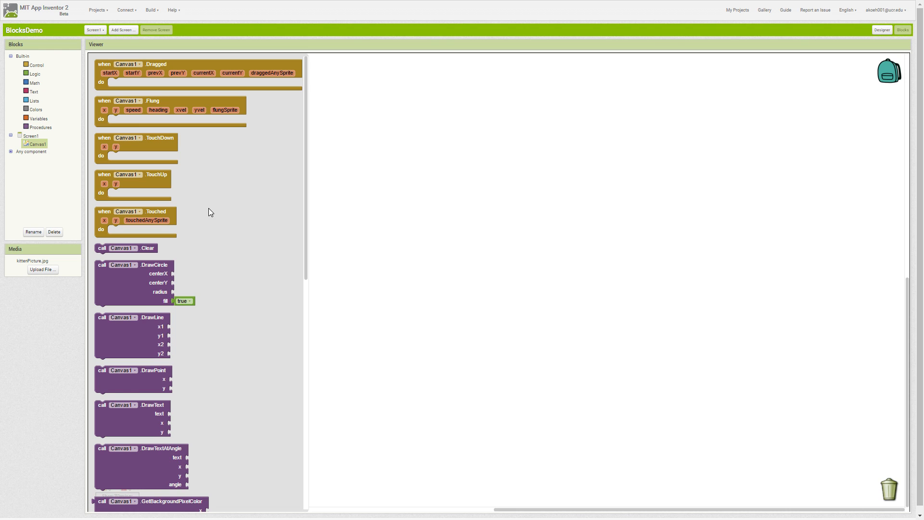
mouse_move(217, 220)
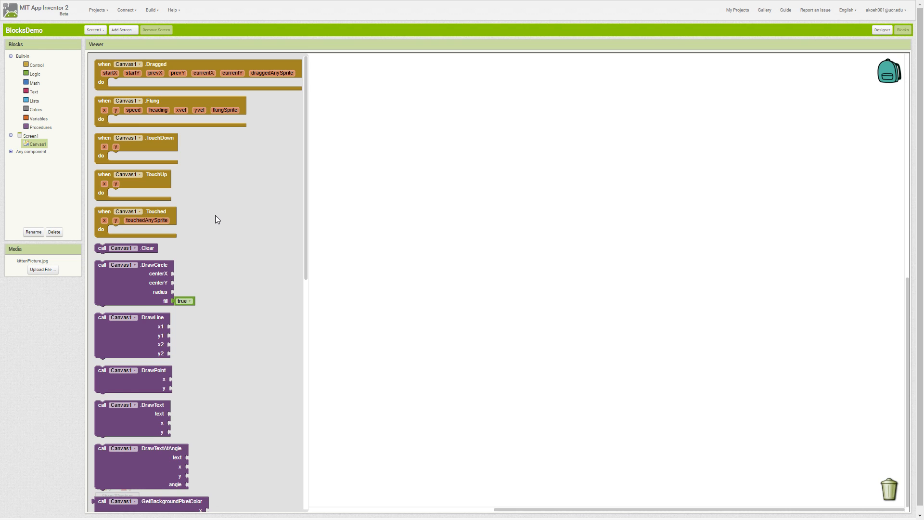
mouse_move(209, 175)
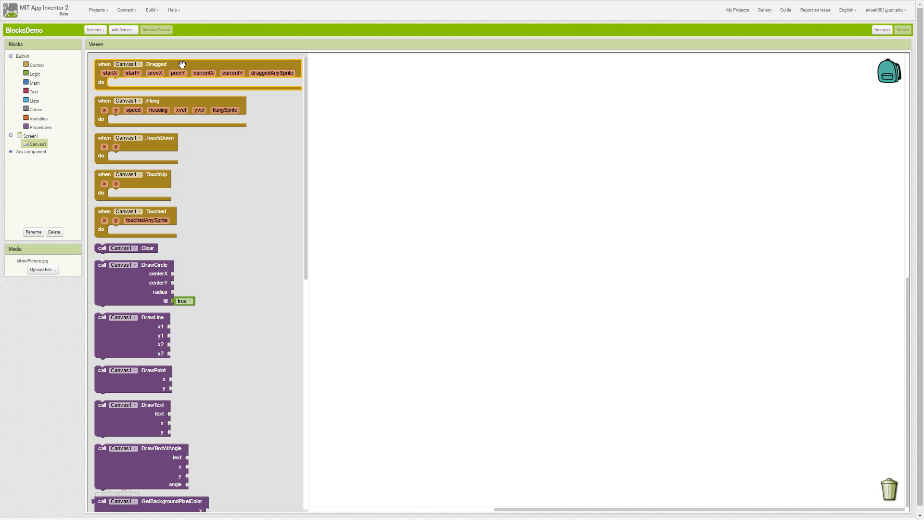
mouse_move(177, 64)
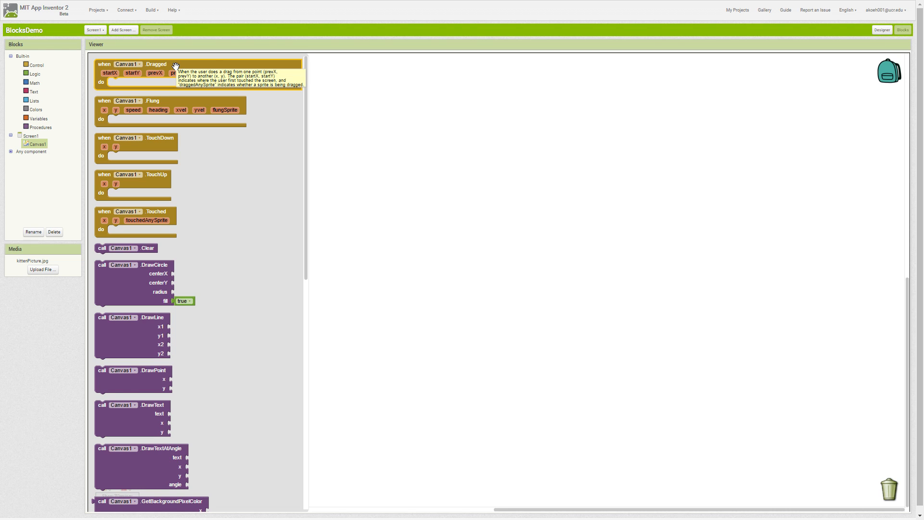
mouse_move(198, 179)
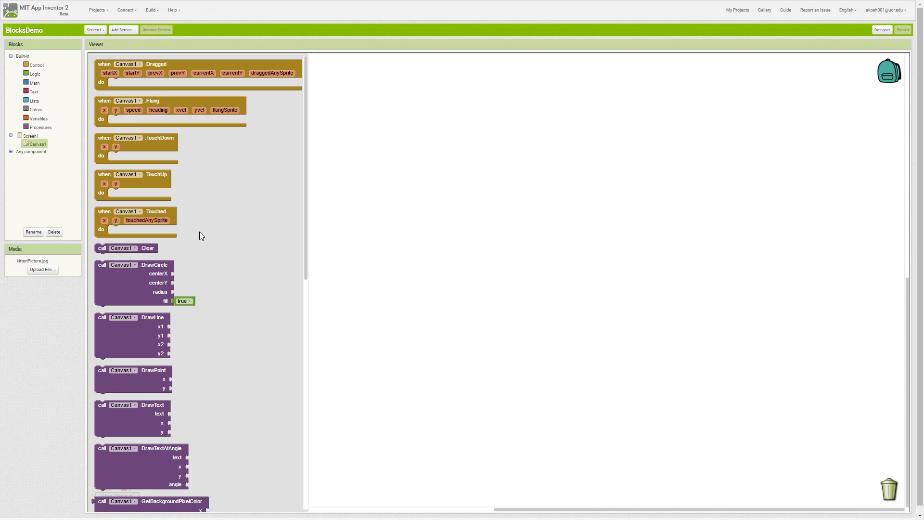
mouse_move(154, 170)
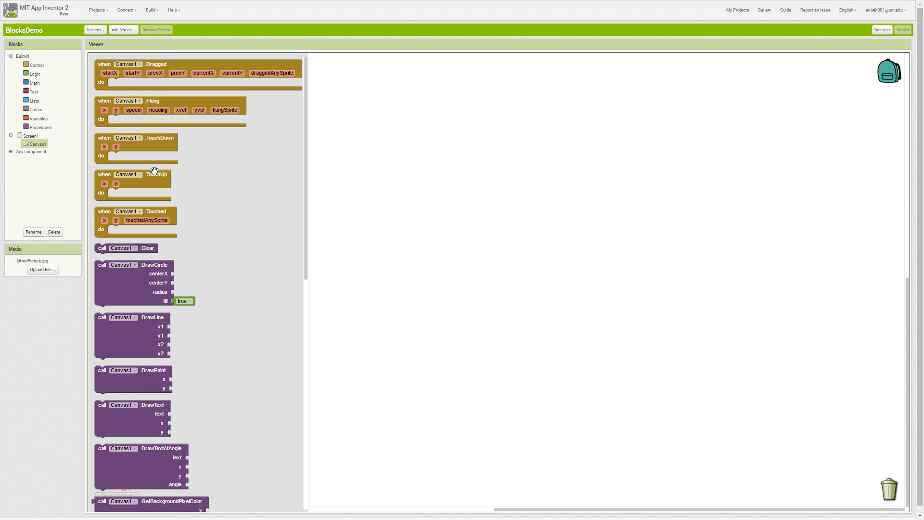
scroll("down", 3)
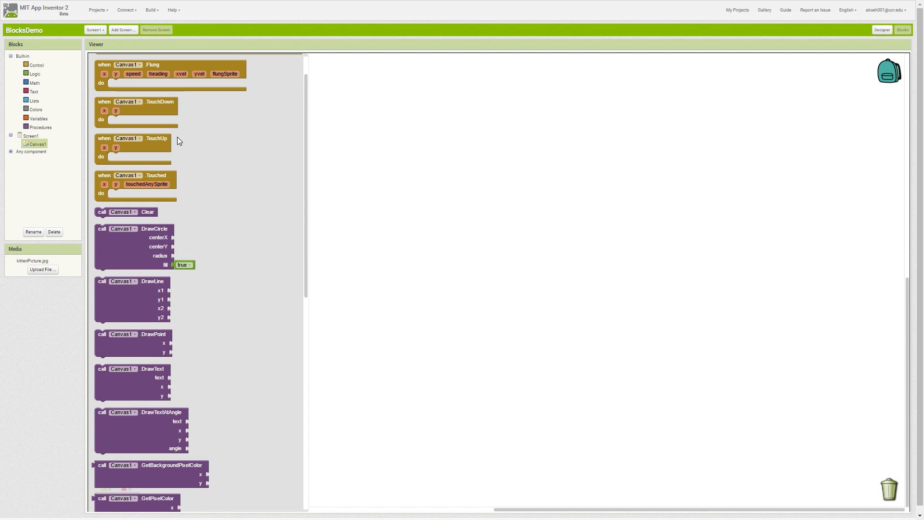
scroll("down", 3)
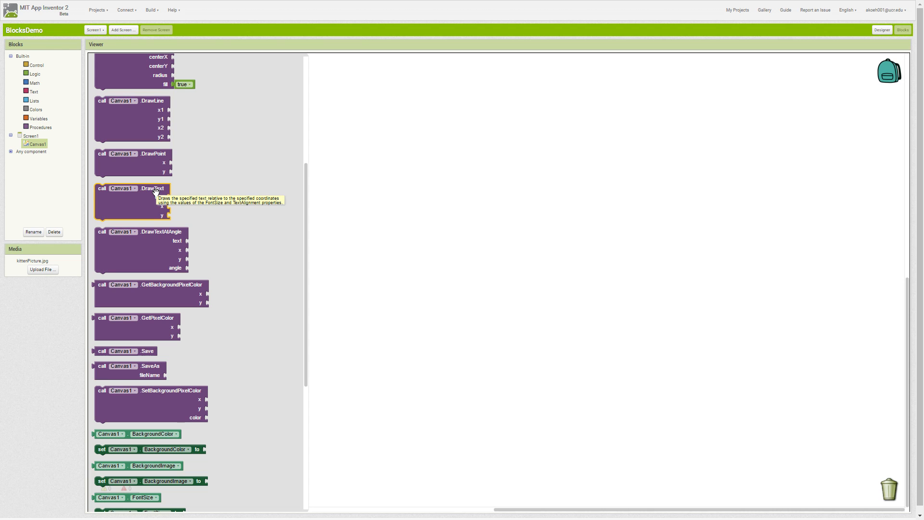
scroll("down", 3)
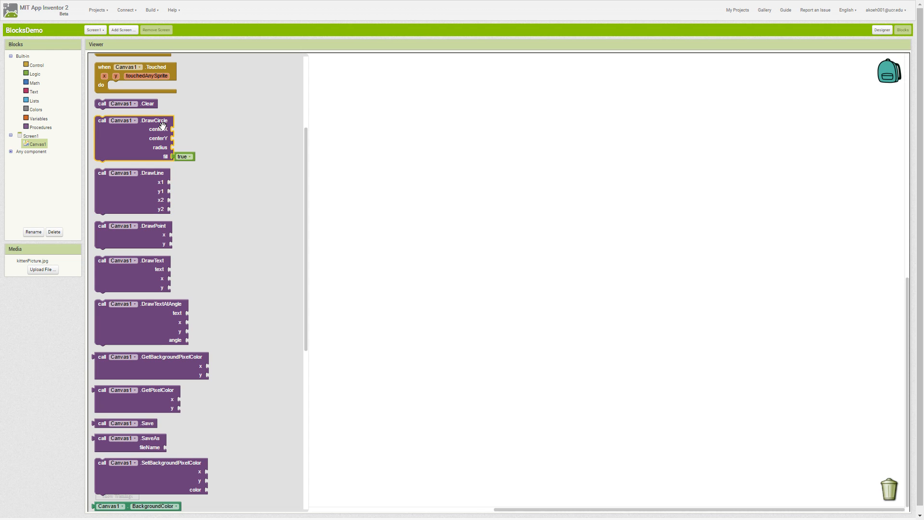
scroll("down", 3)
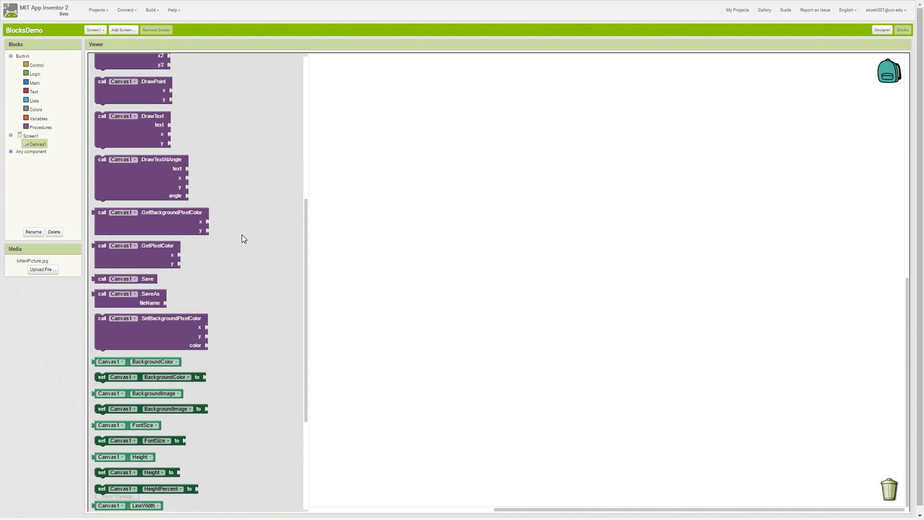
scroll("down", 3)
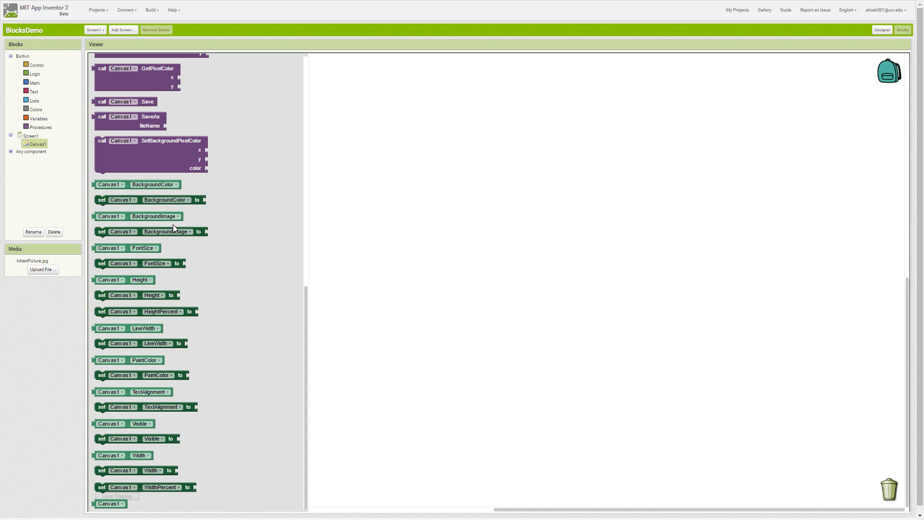
mouse_move(169, 388)
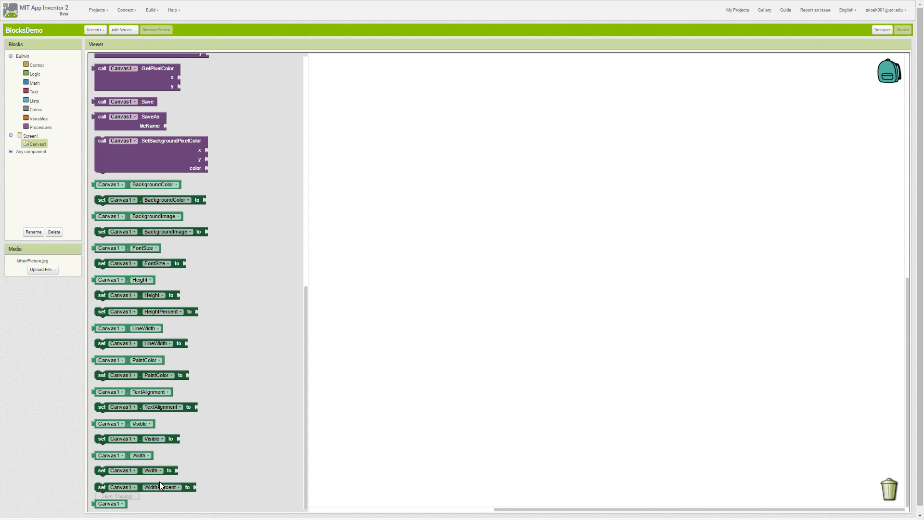
mouse_move(141, 435)
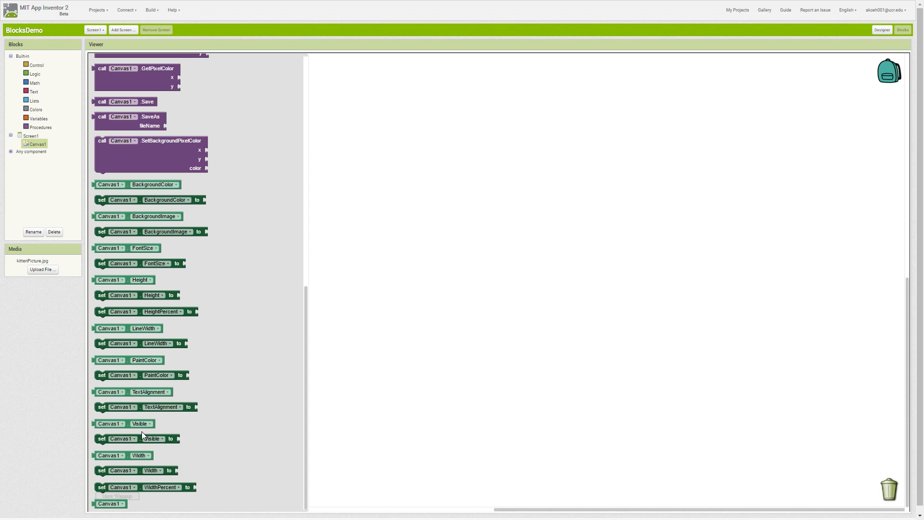
mouse_move(200, 429)
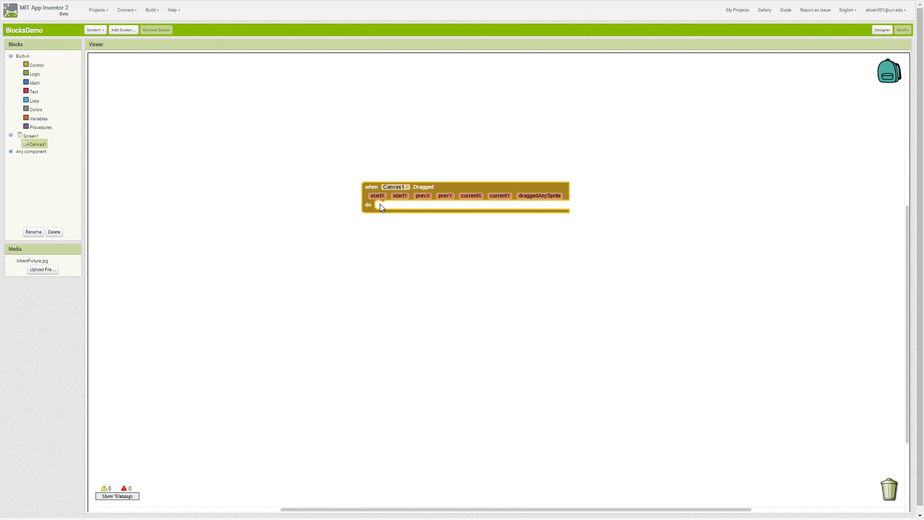
mouse_move(393, 211)
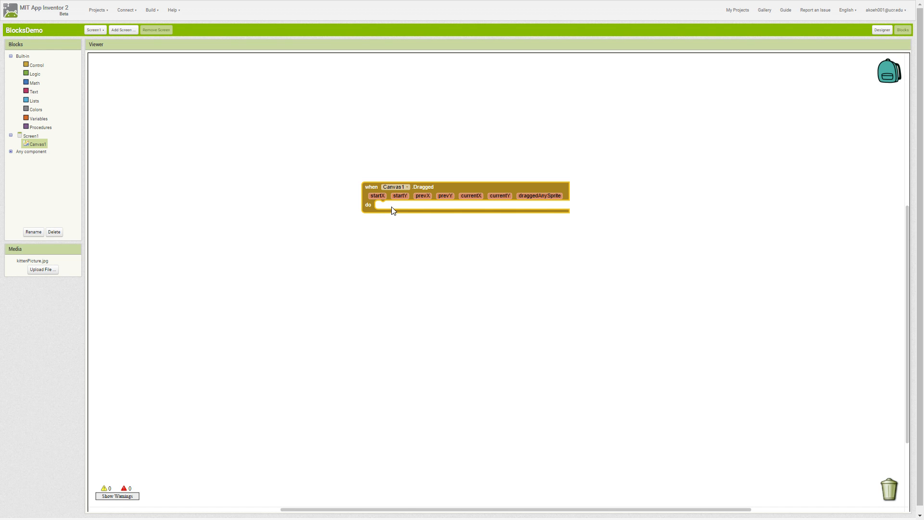
mouse_move(622, 147)
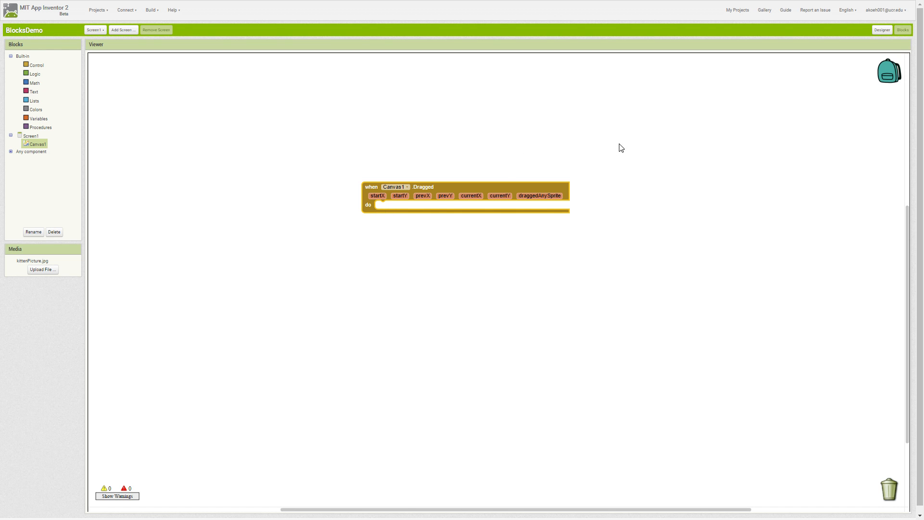